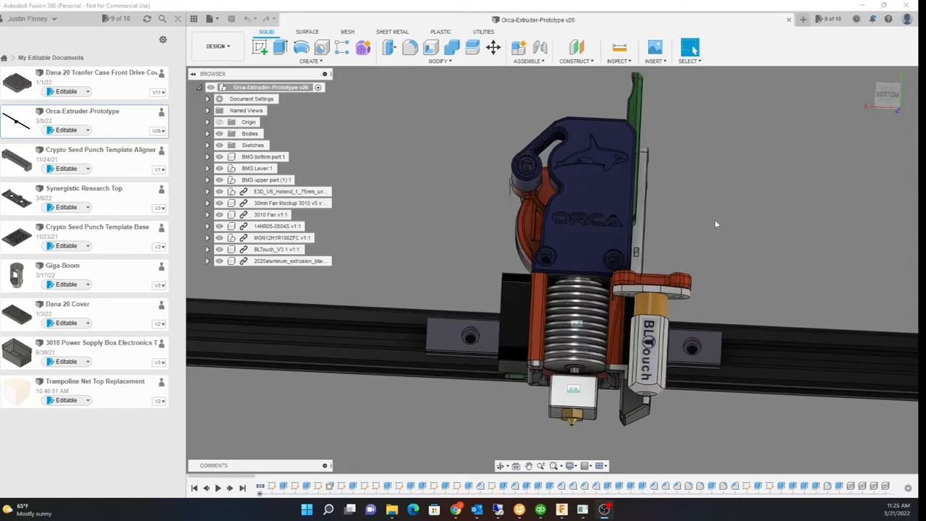
pyautogui.moveTo(716, 211)
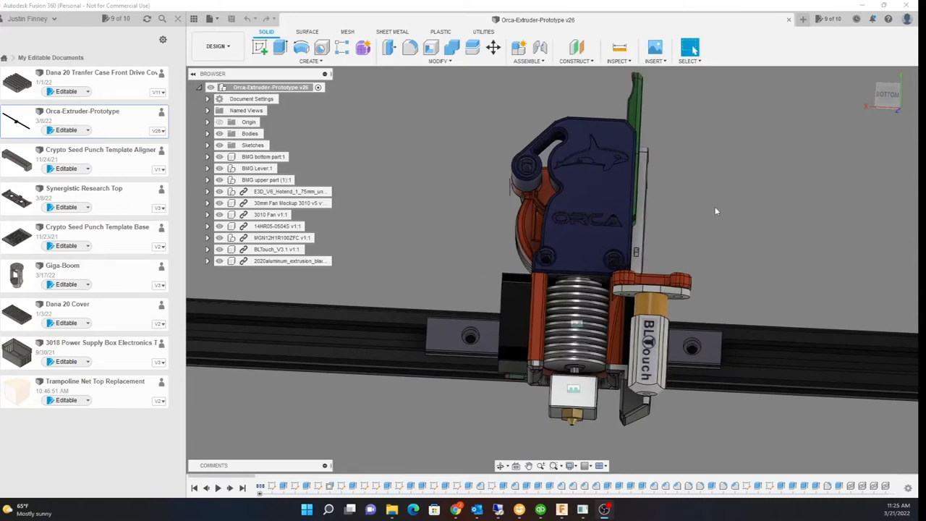
pyautogui.moveTo(539, 205)
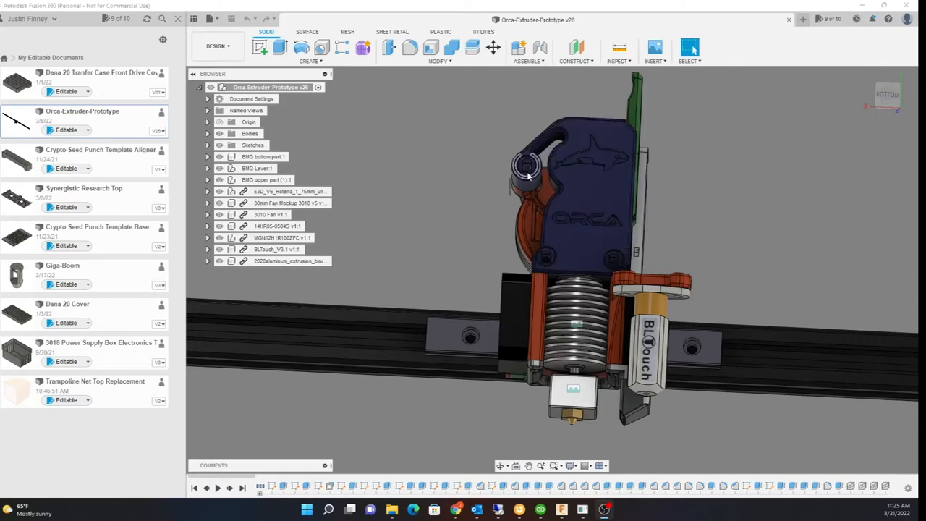
pyautogui.moveTo(718, 173)
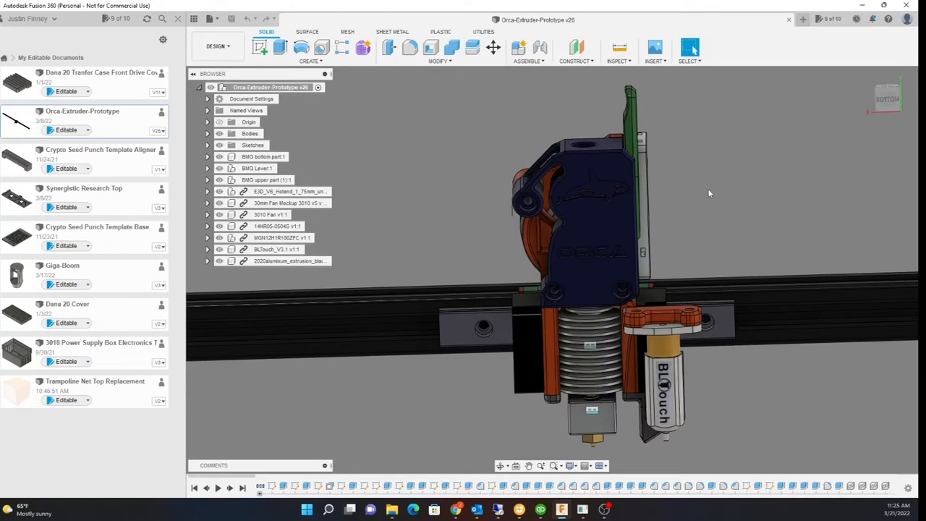
pyautogui.moveTo(716, 201)
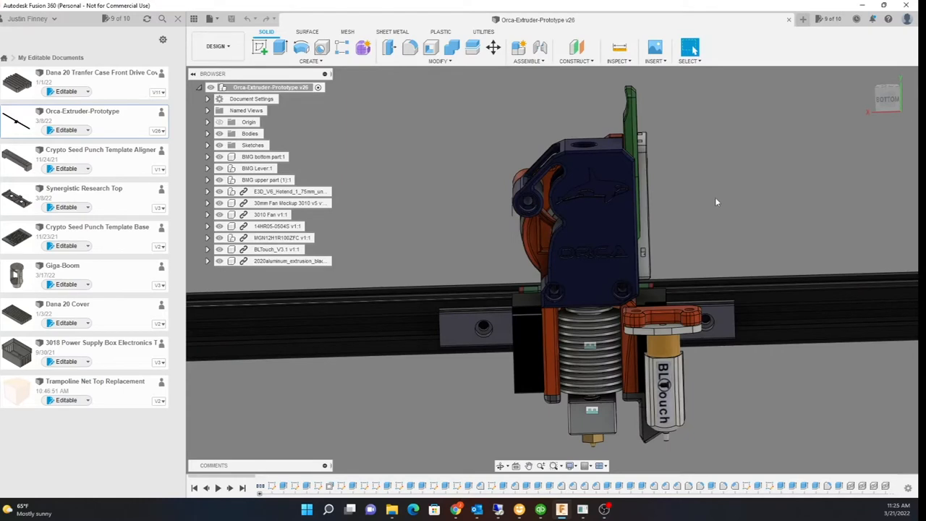
pyautogui.moveTo(714, 217)
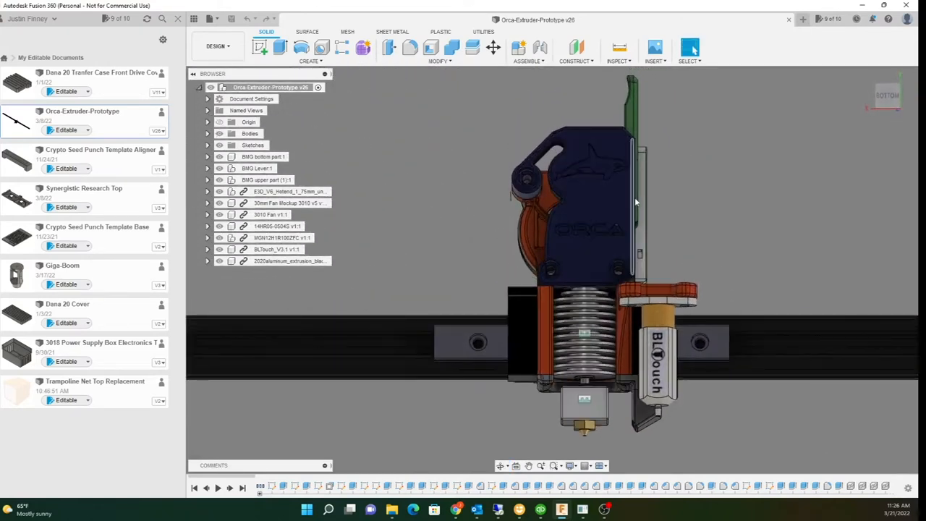
pyautogui.moveTo(697, 228)
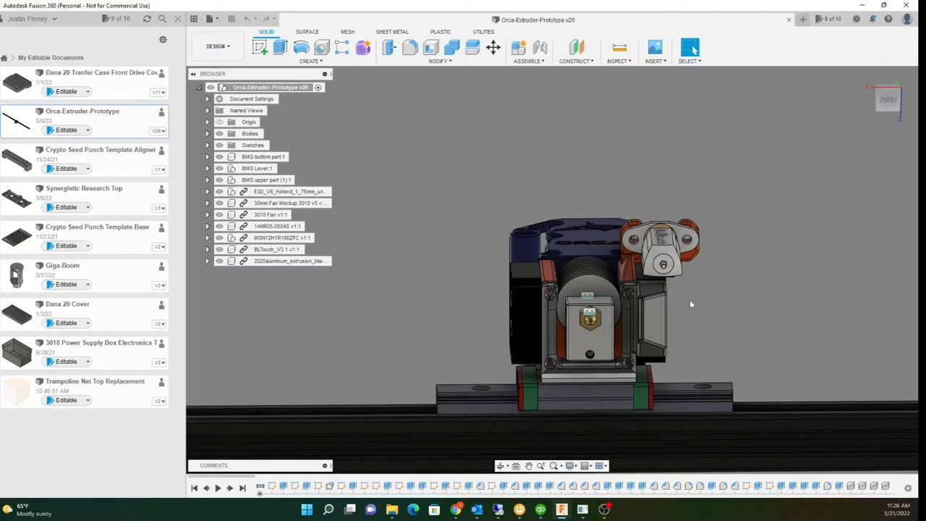
pyautogui.moveTo(720, 272)
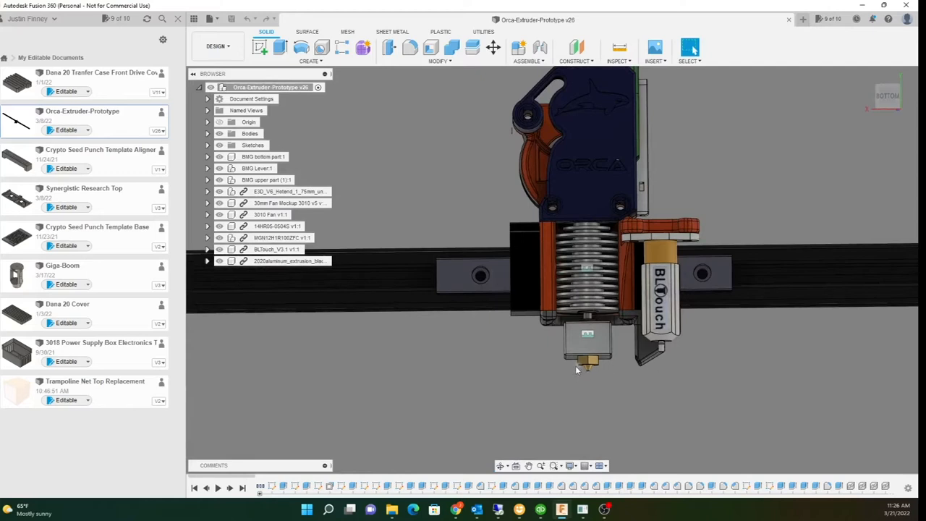
pyautogui.moveTo(707, 379)
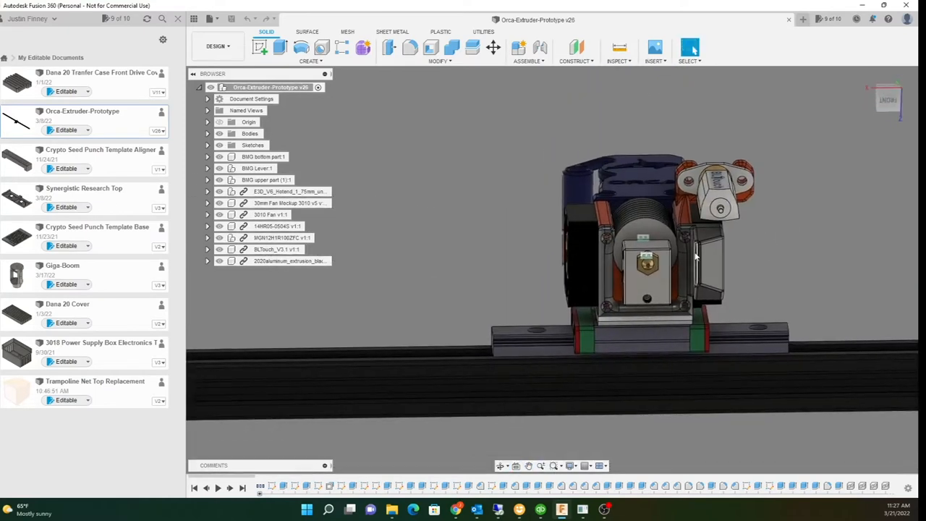
pyautogui.moveTo(817, 204)
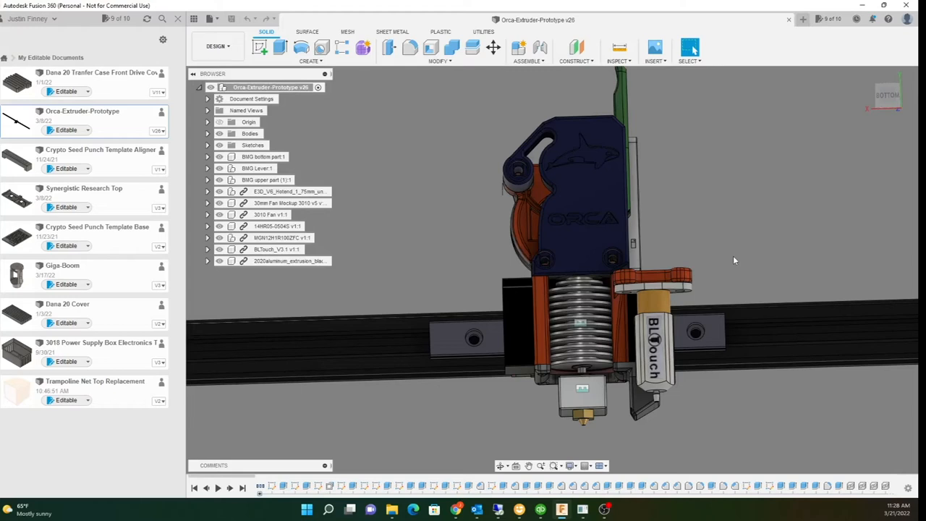
pyautogui.moveTo(737, 220)
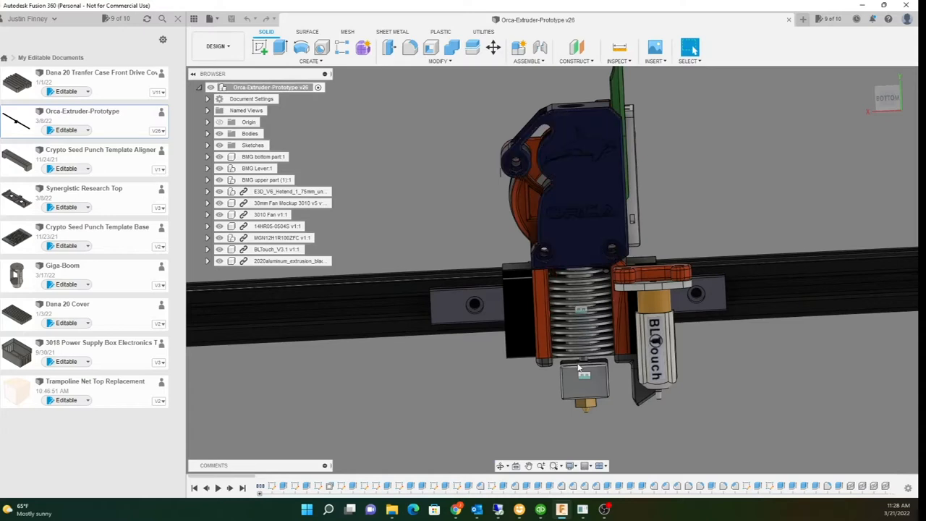
pyautogui.moveTo(745, 382)
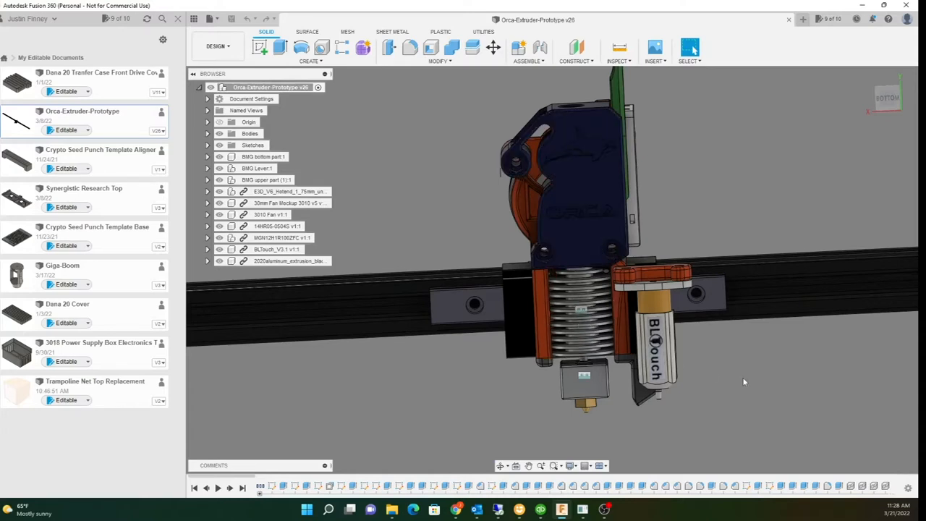